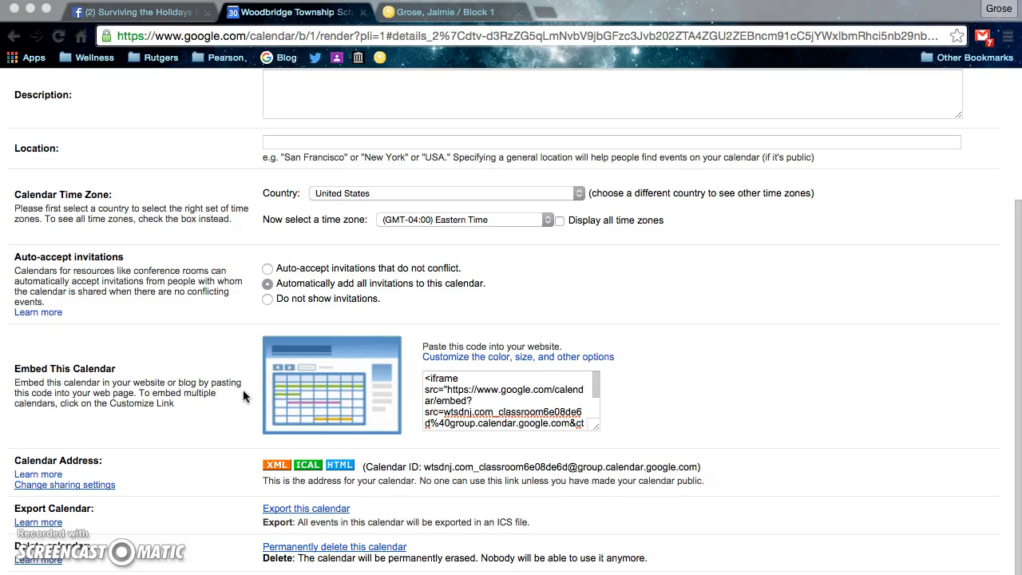
mouse_move(449, 349)
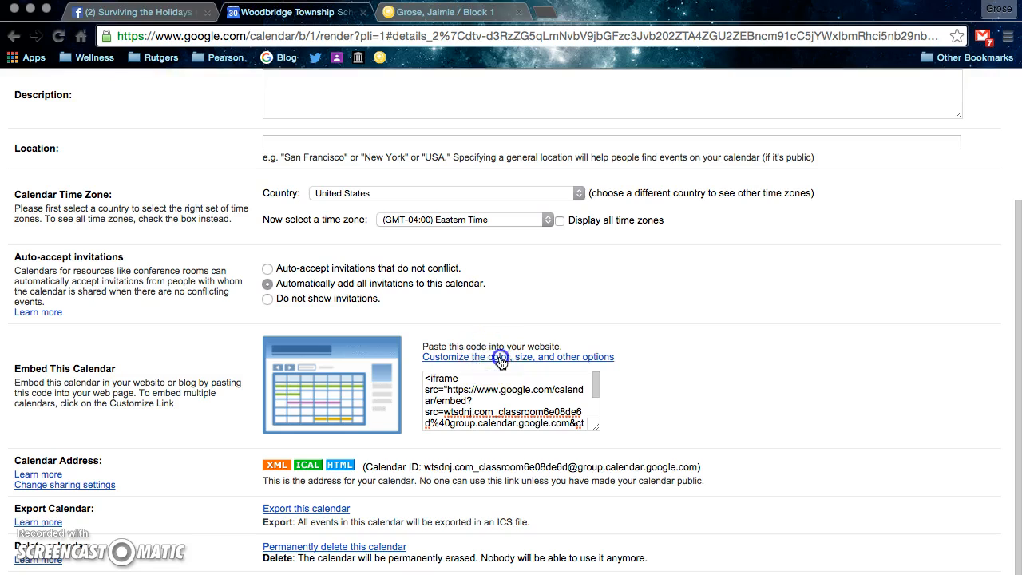
Resize the calendar embed to 600×400 pixels, then go back to the teacher's Block 1 page
left_click(518, 357)
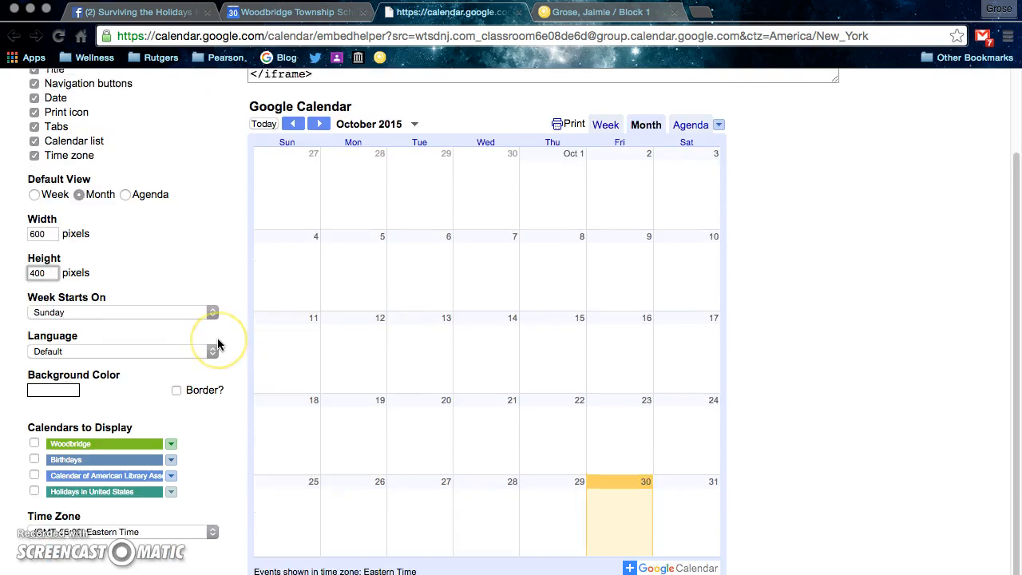
scroll("up", 3)
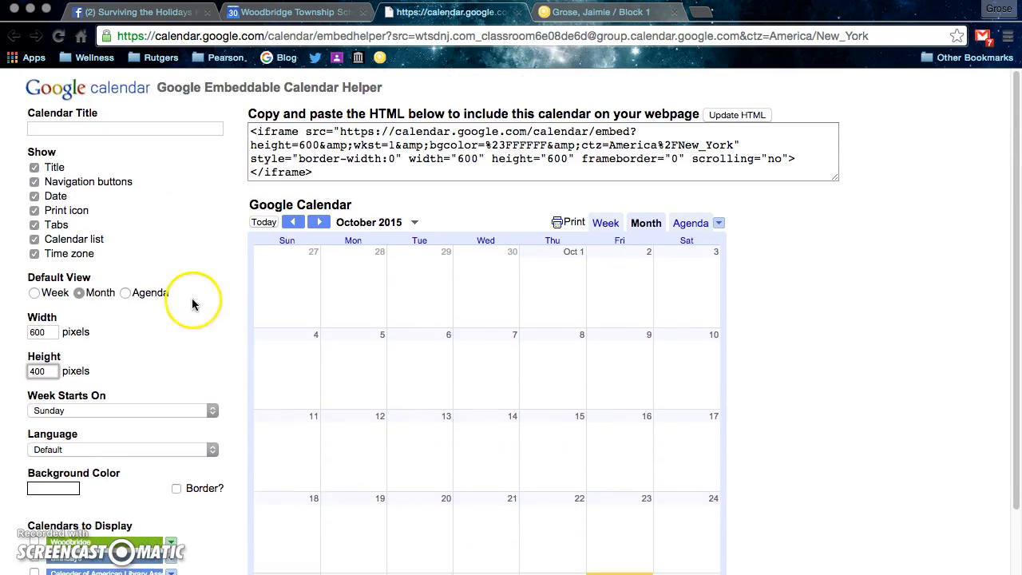
scroll("down", 3)
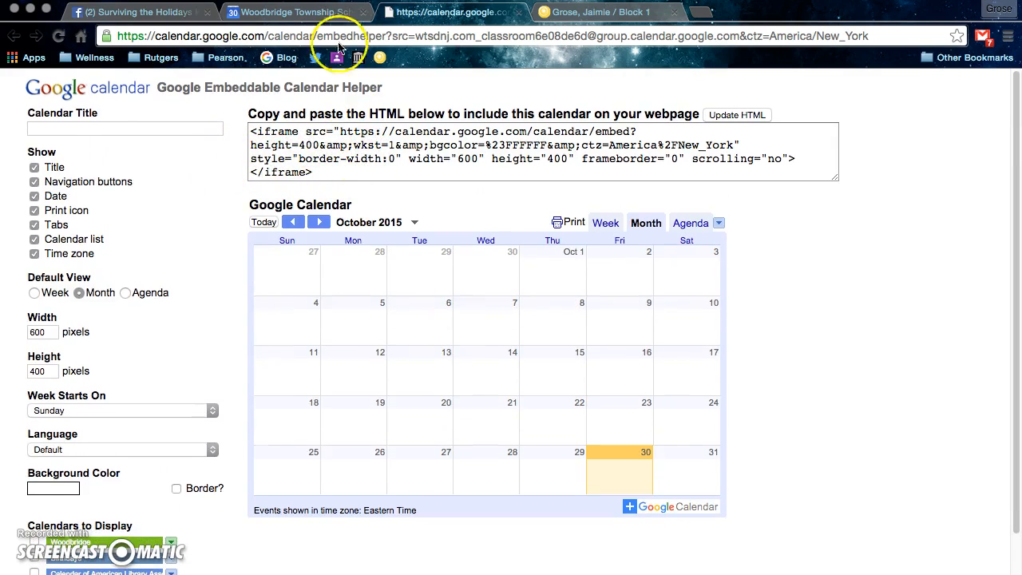
left_click(599, 12)
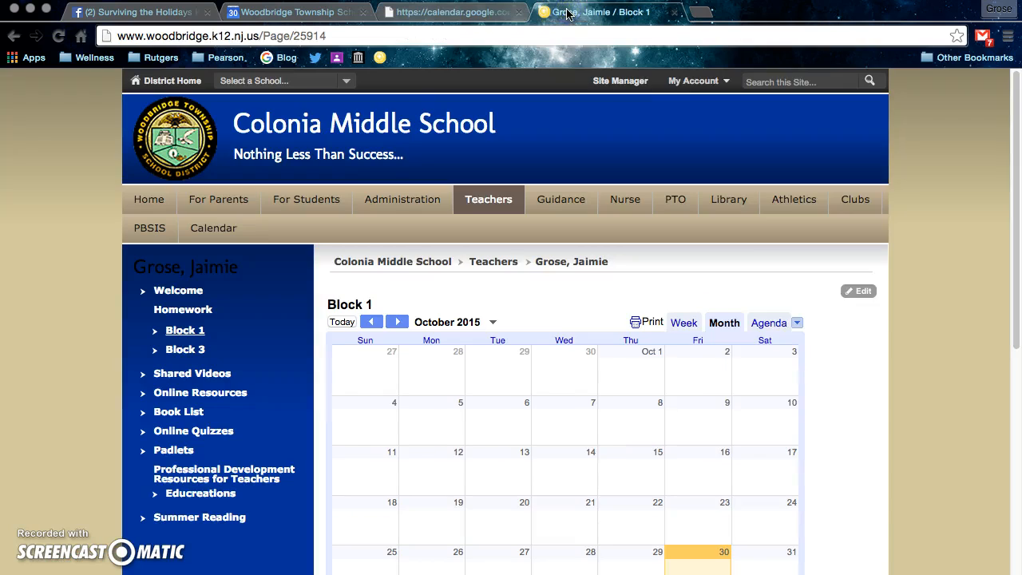
scroll("down", 3)
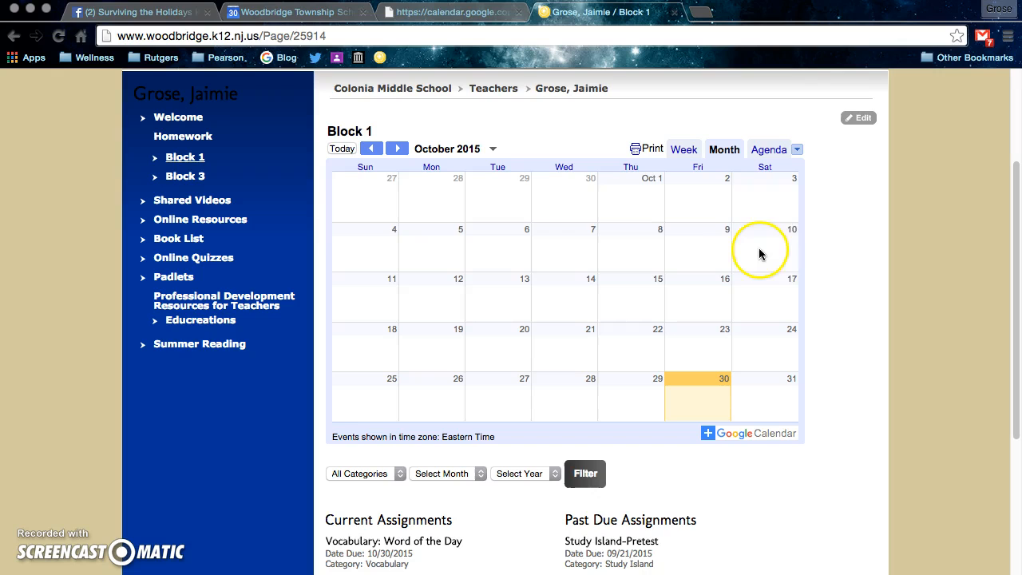
mouse_move(930, 310)
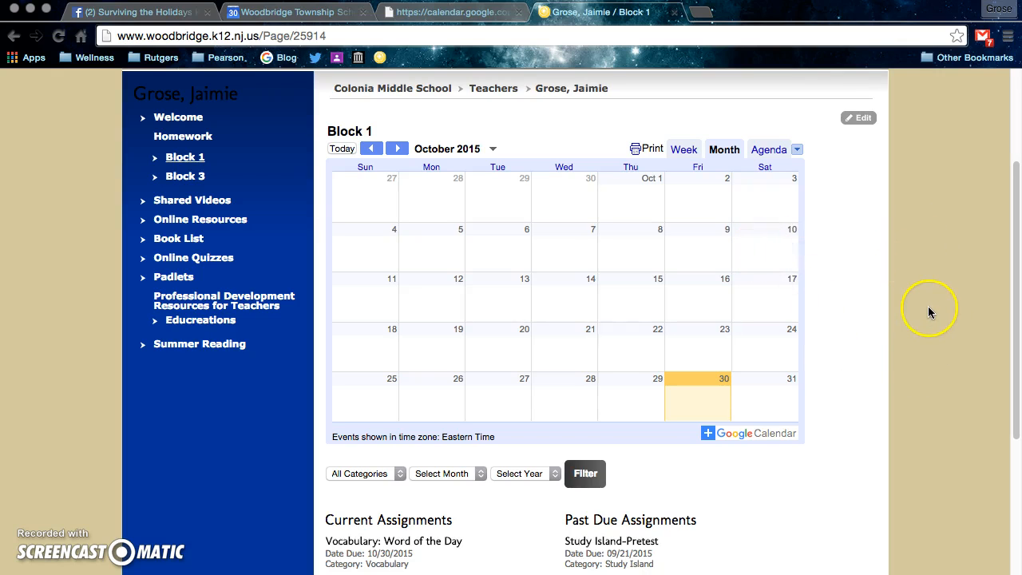
mouse_move(815, 465)
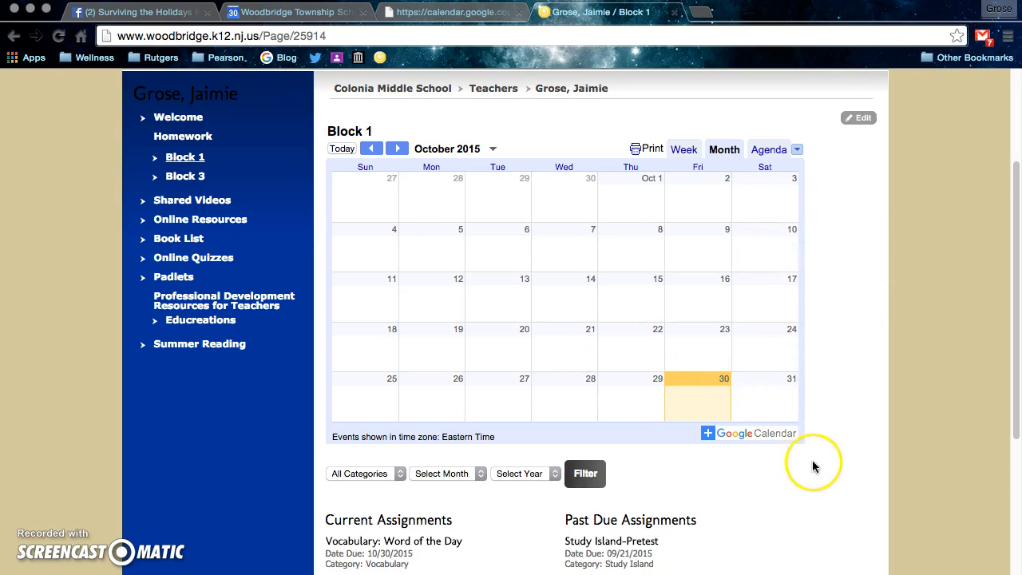
scroll("down", 3)
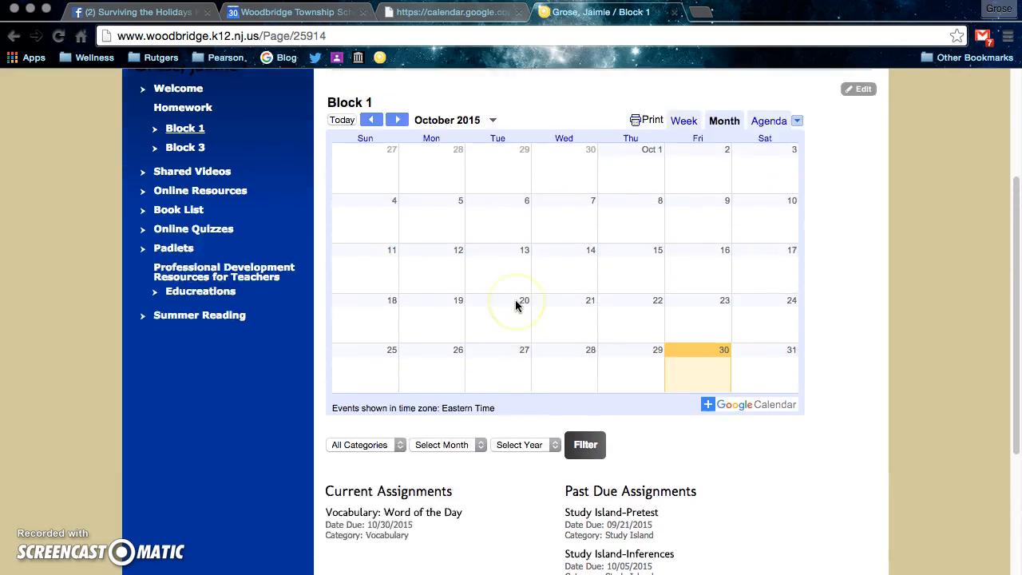
scroll("up", 3)
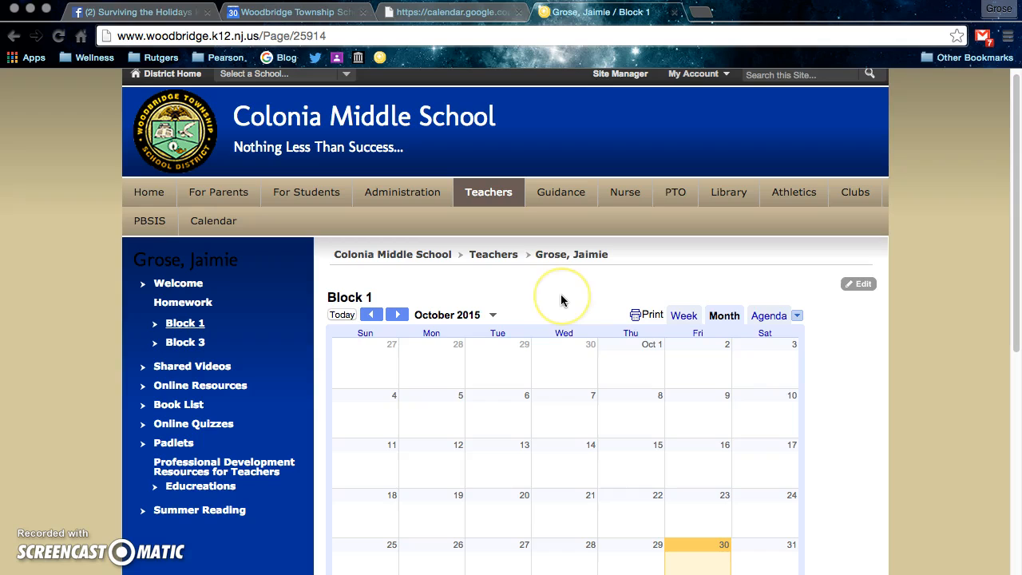
mouse_move(118, 445)
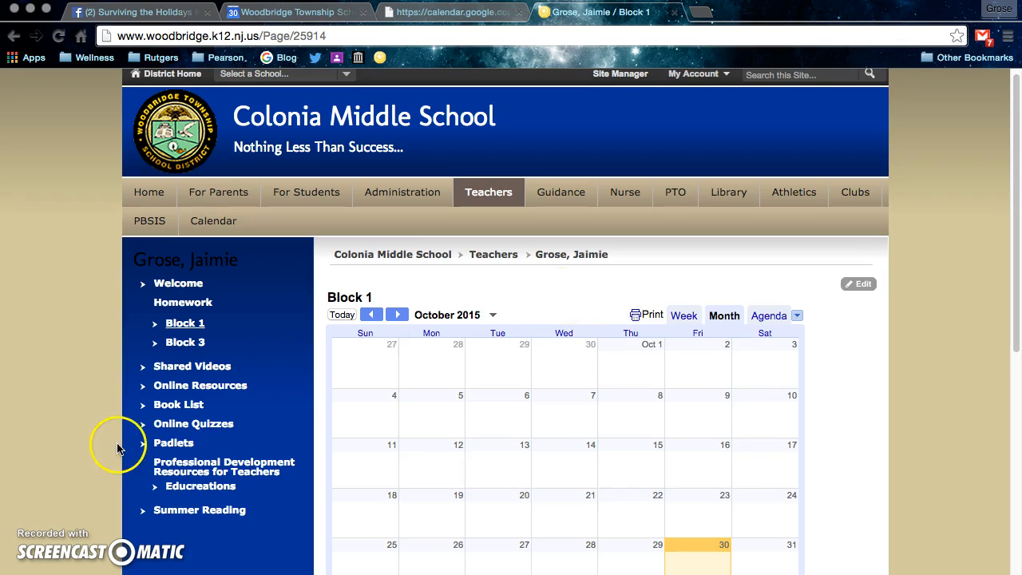